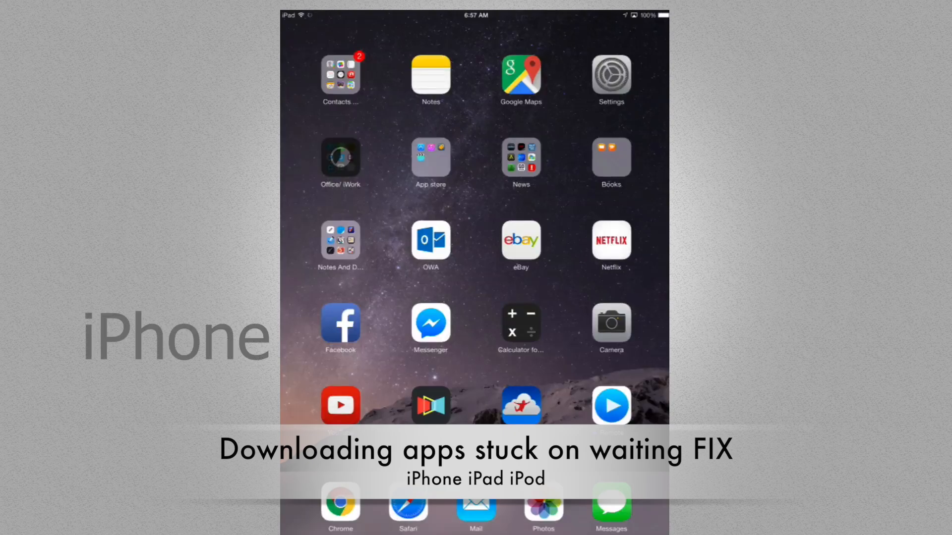
# Launch the App Store from the App store folder on the Home Screen.
pyautogui.click(340, 158)
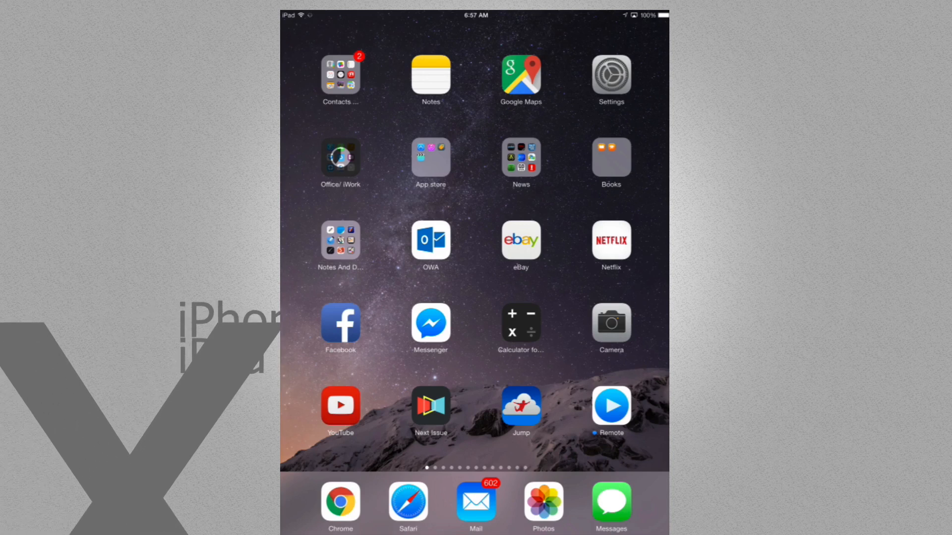
pyautogui.click(431, 157)
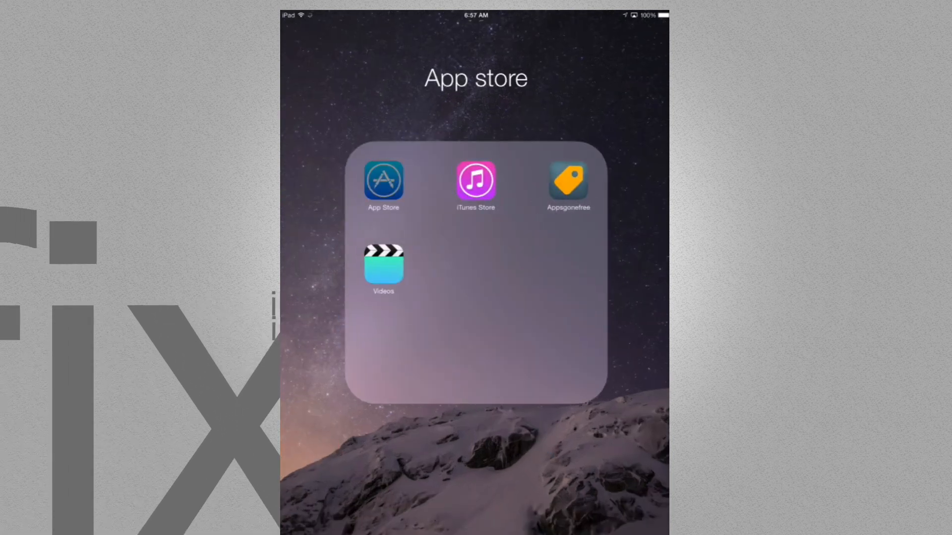
pyautogui.click(382, 182)
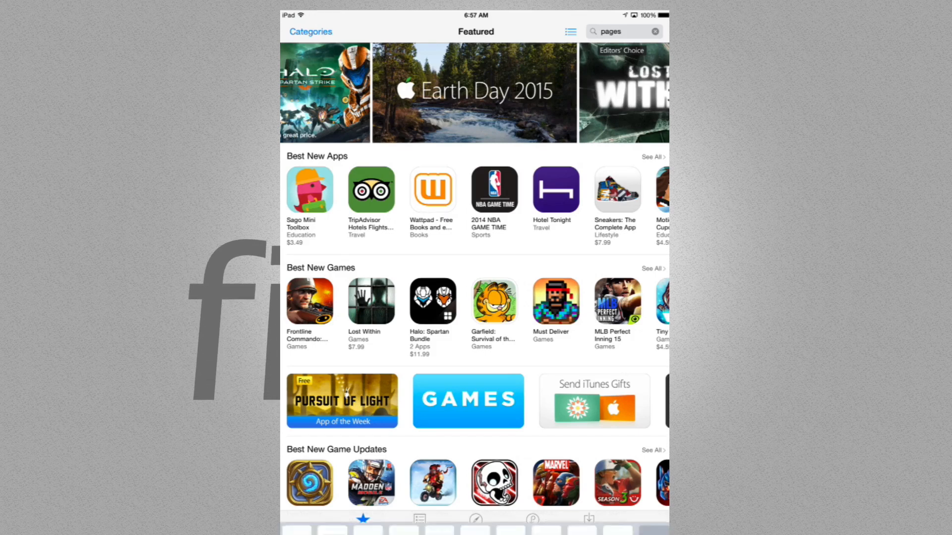
# Search the store for 'pages' to show results with the stuck Pages download.
pyautogui.click(619, 31)
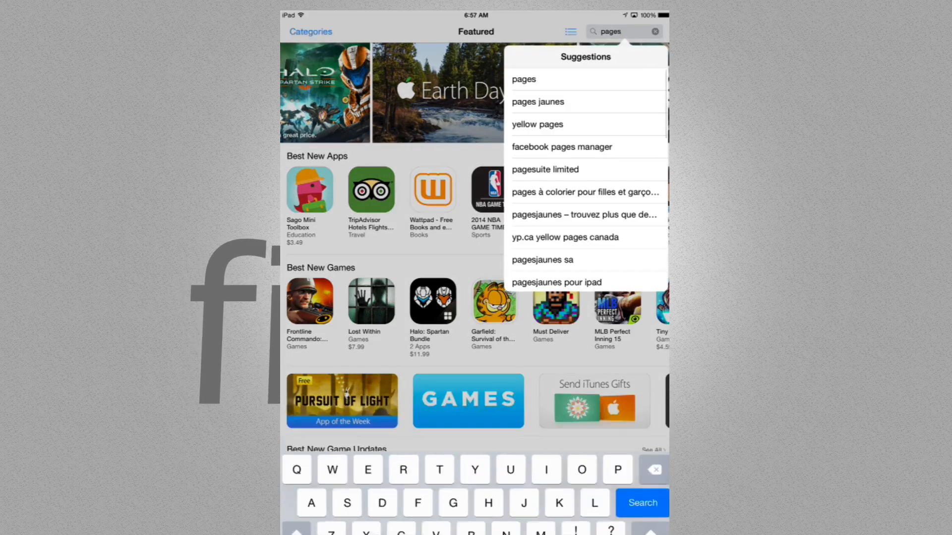
pyautogui.click(641, 502)
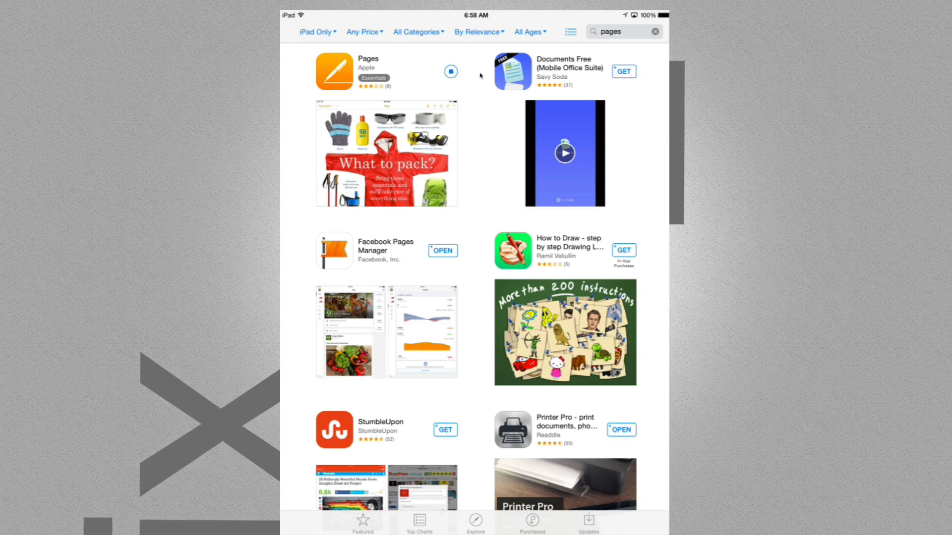
# Cancel the stalled Pages download until the cloud download icon returns.
pyautogui.click(451, 71)
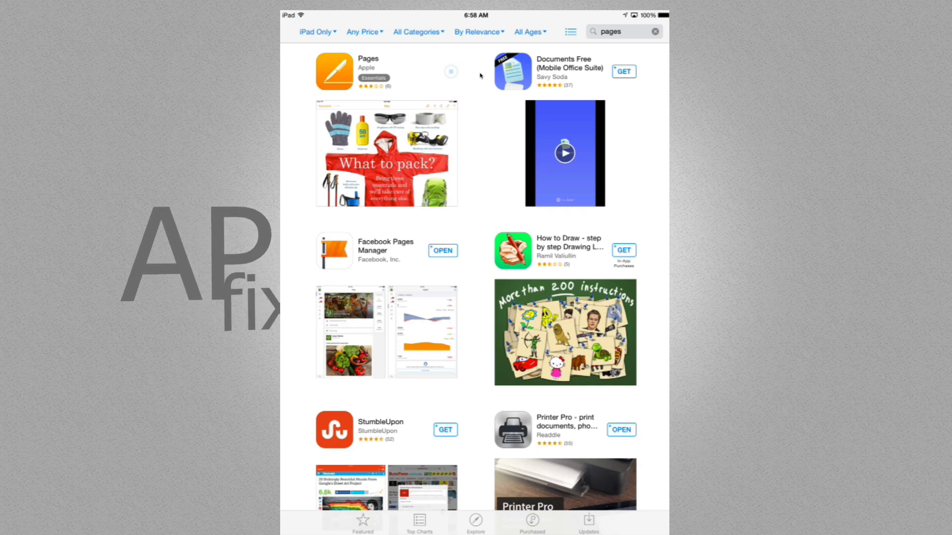
pyautogui.click(450, 72)
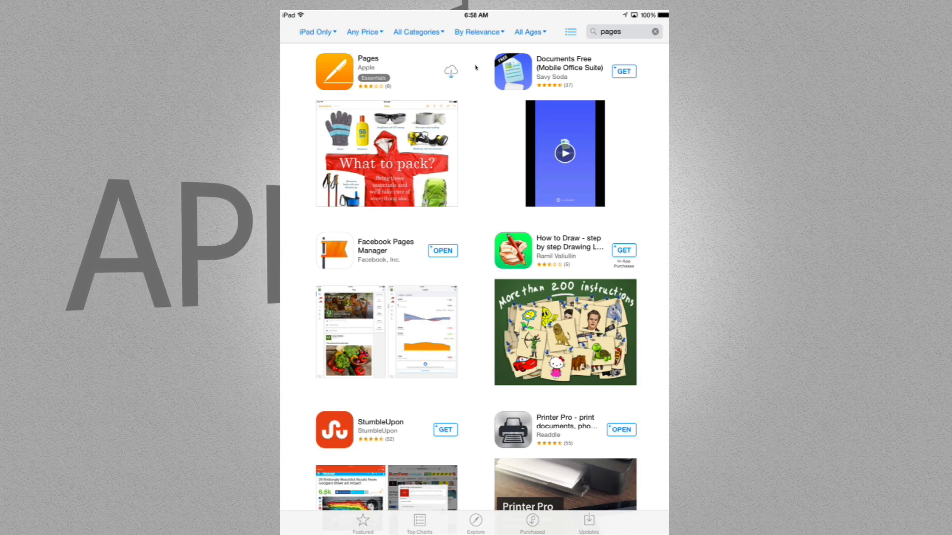
# Start downloading Pages again from the cloud icon in the search results.
pyautogui.click(450, 72)
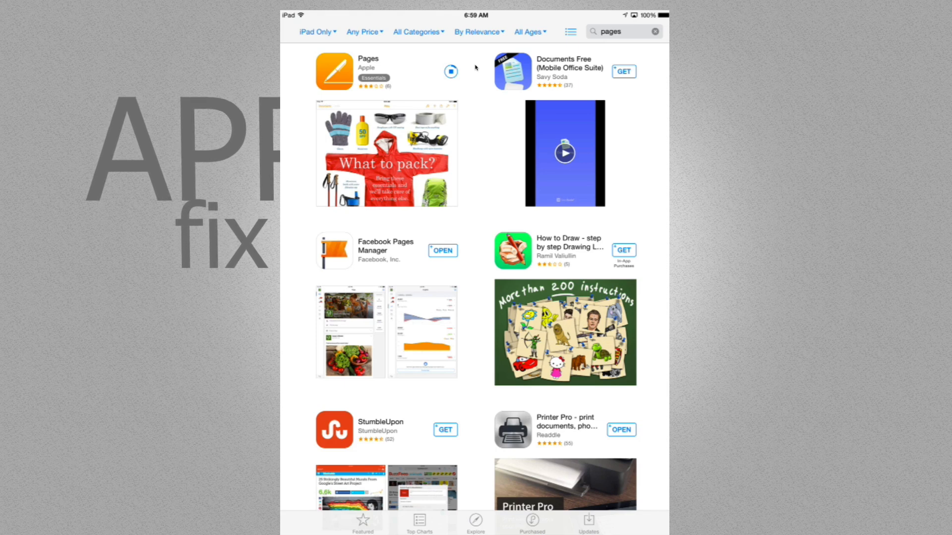
pyautogui.moveTo(454, 58)
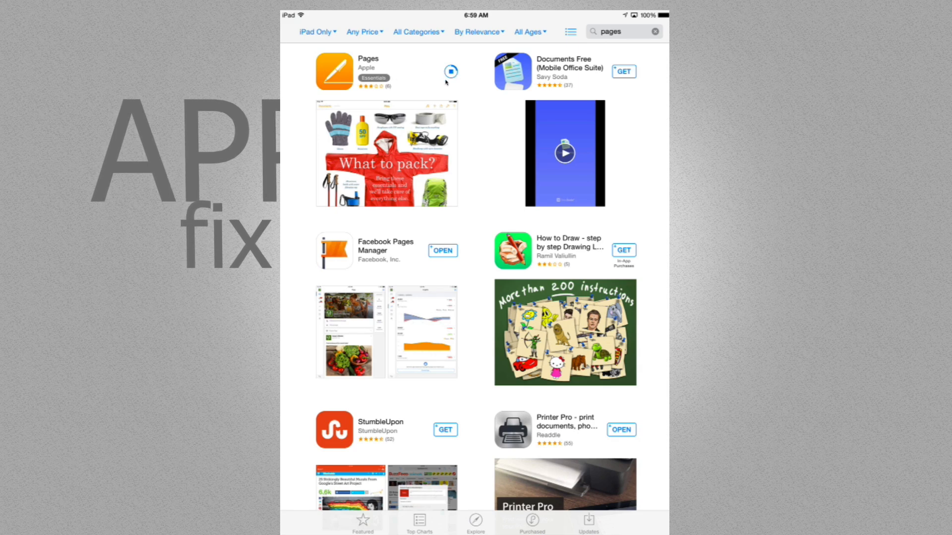
pyautogui.moveTo(449, 80)
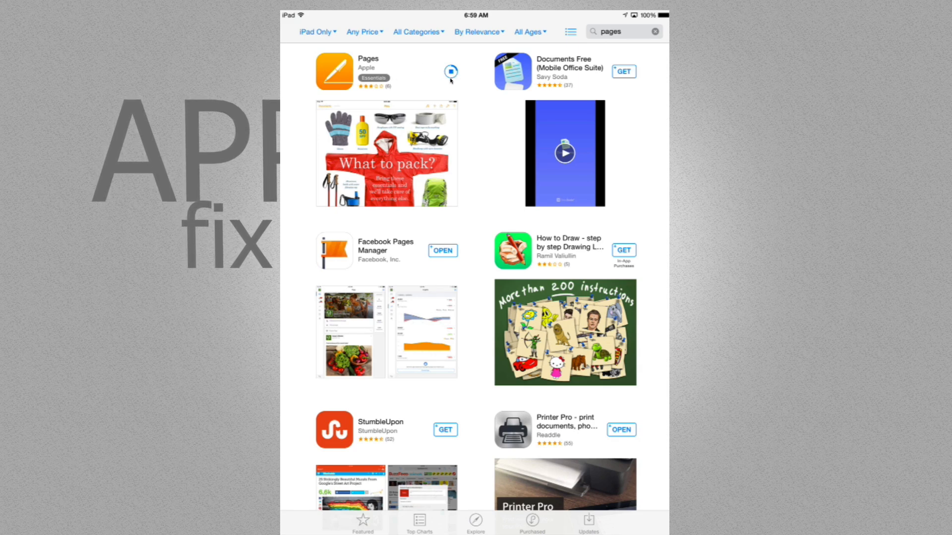